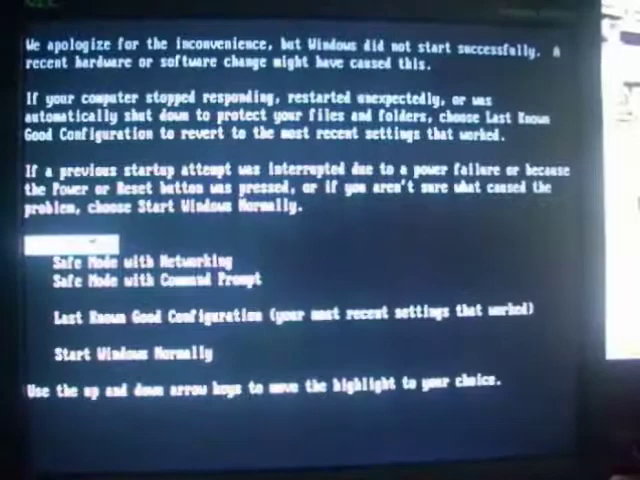
Start Windows XP in Safe Mode from the startup options after the failed boot
{"action": "key", "text": "enter"}
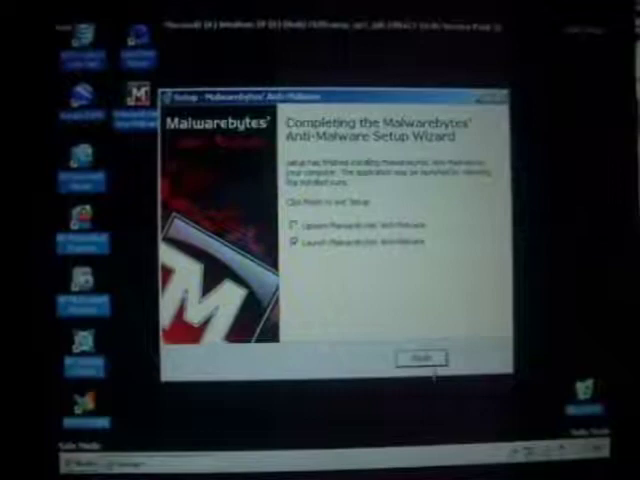
Finish the Malwarebytes setup with 'Launch Malwarebytes' Anti-Malware' checked and updating unchecked
{"action": "left_click", "coordinate": [420, 358]}
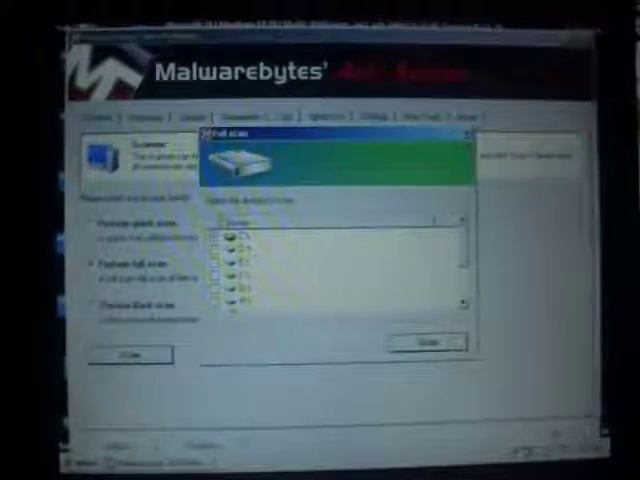
Bring up the Windows Start menu over the full scan drive-selection dialog
{"action": "left_click", "coordinate": [76, 464]}
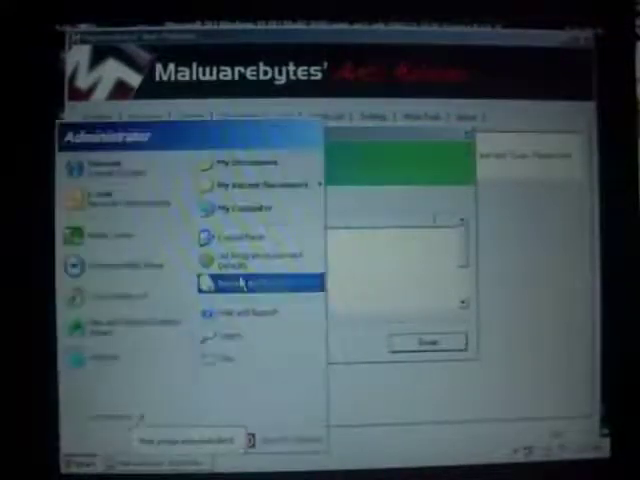